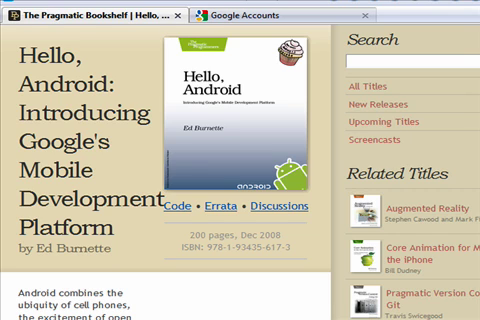
pyautogui.moveTo(196, 208)
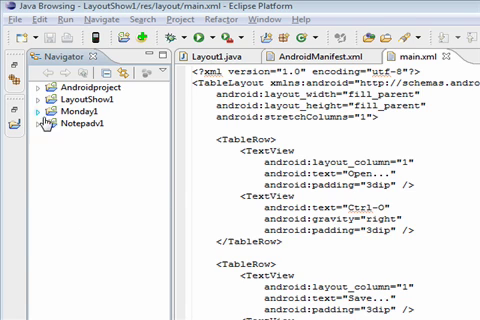
pyautogui.moveTo(190, 84)
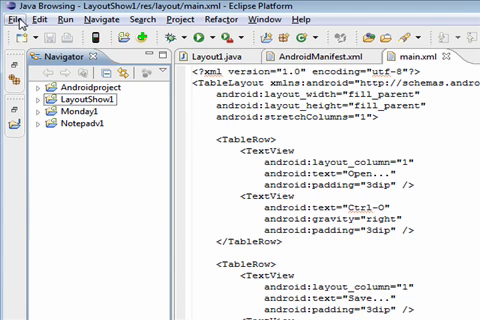
pyautogui.click(12, 18)
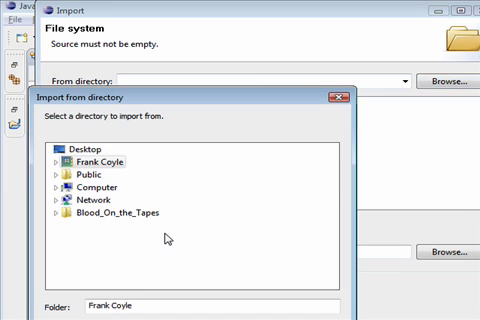
pyautogui.moveTo(268, 96)
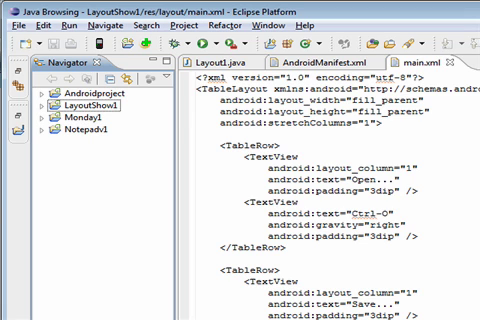
# Step: Start importing Existing Projects into Workspace from the File menu's Import wizard
pyautogui.click(14, 28)
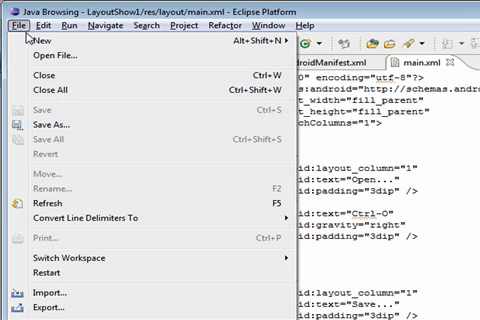
pyautogui.moveTo(40, 292)
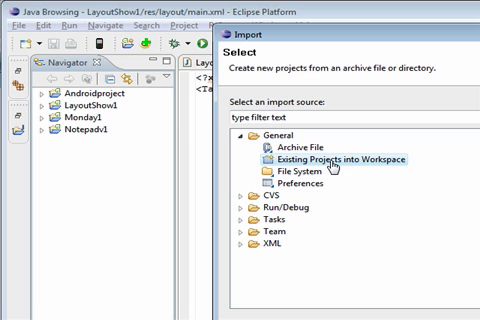
pyautogui.moveTo(324, 204)
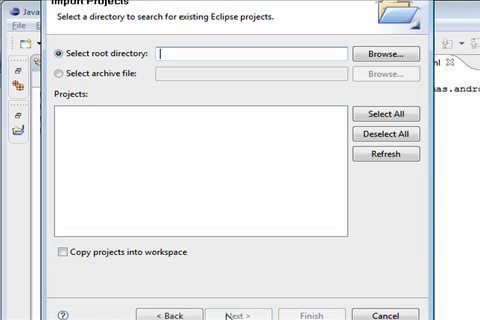
# Step: Browse for the root directory and choose the code folder under 7382.Mobile.Summer09
pyautogui.click(384, 52)
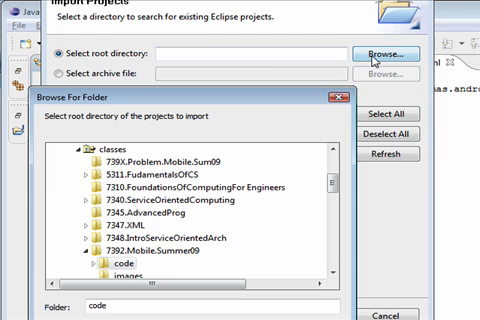
pyautogui.moveTo(258, 240)
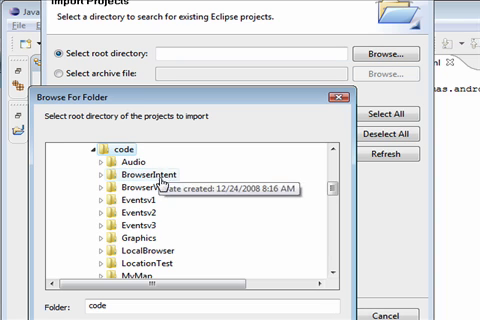
pyautogui.moveTo(244, 124)
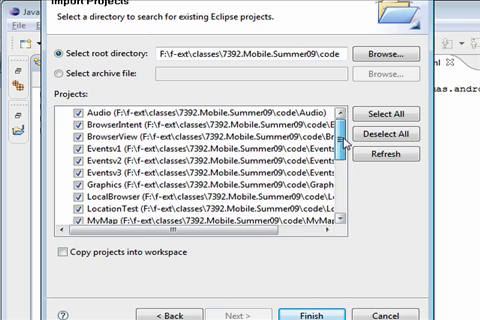
# Step: Finish the import so Audio, BrowseIntent, Events1 and the other examples appear in the Navigator
pyautogui.scroll(-3)
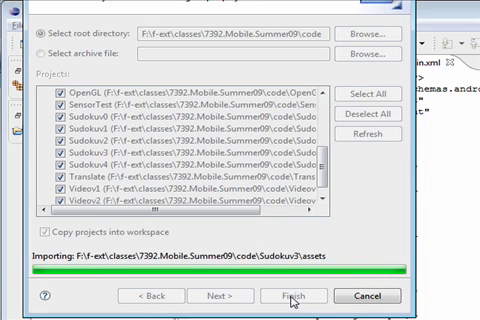
pyautogui.click(292, 296)
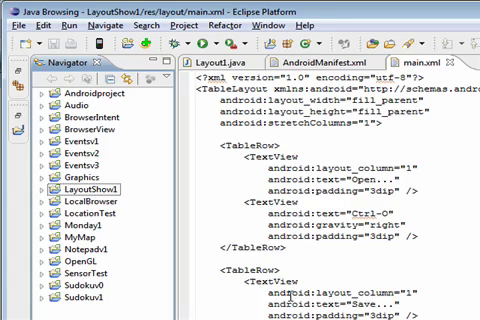